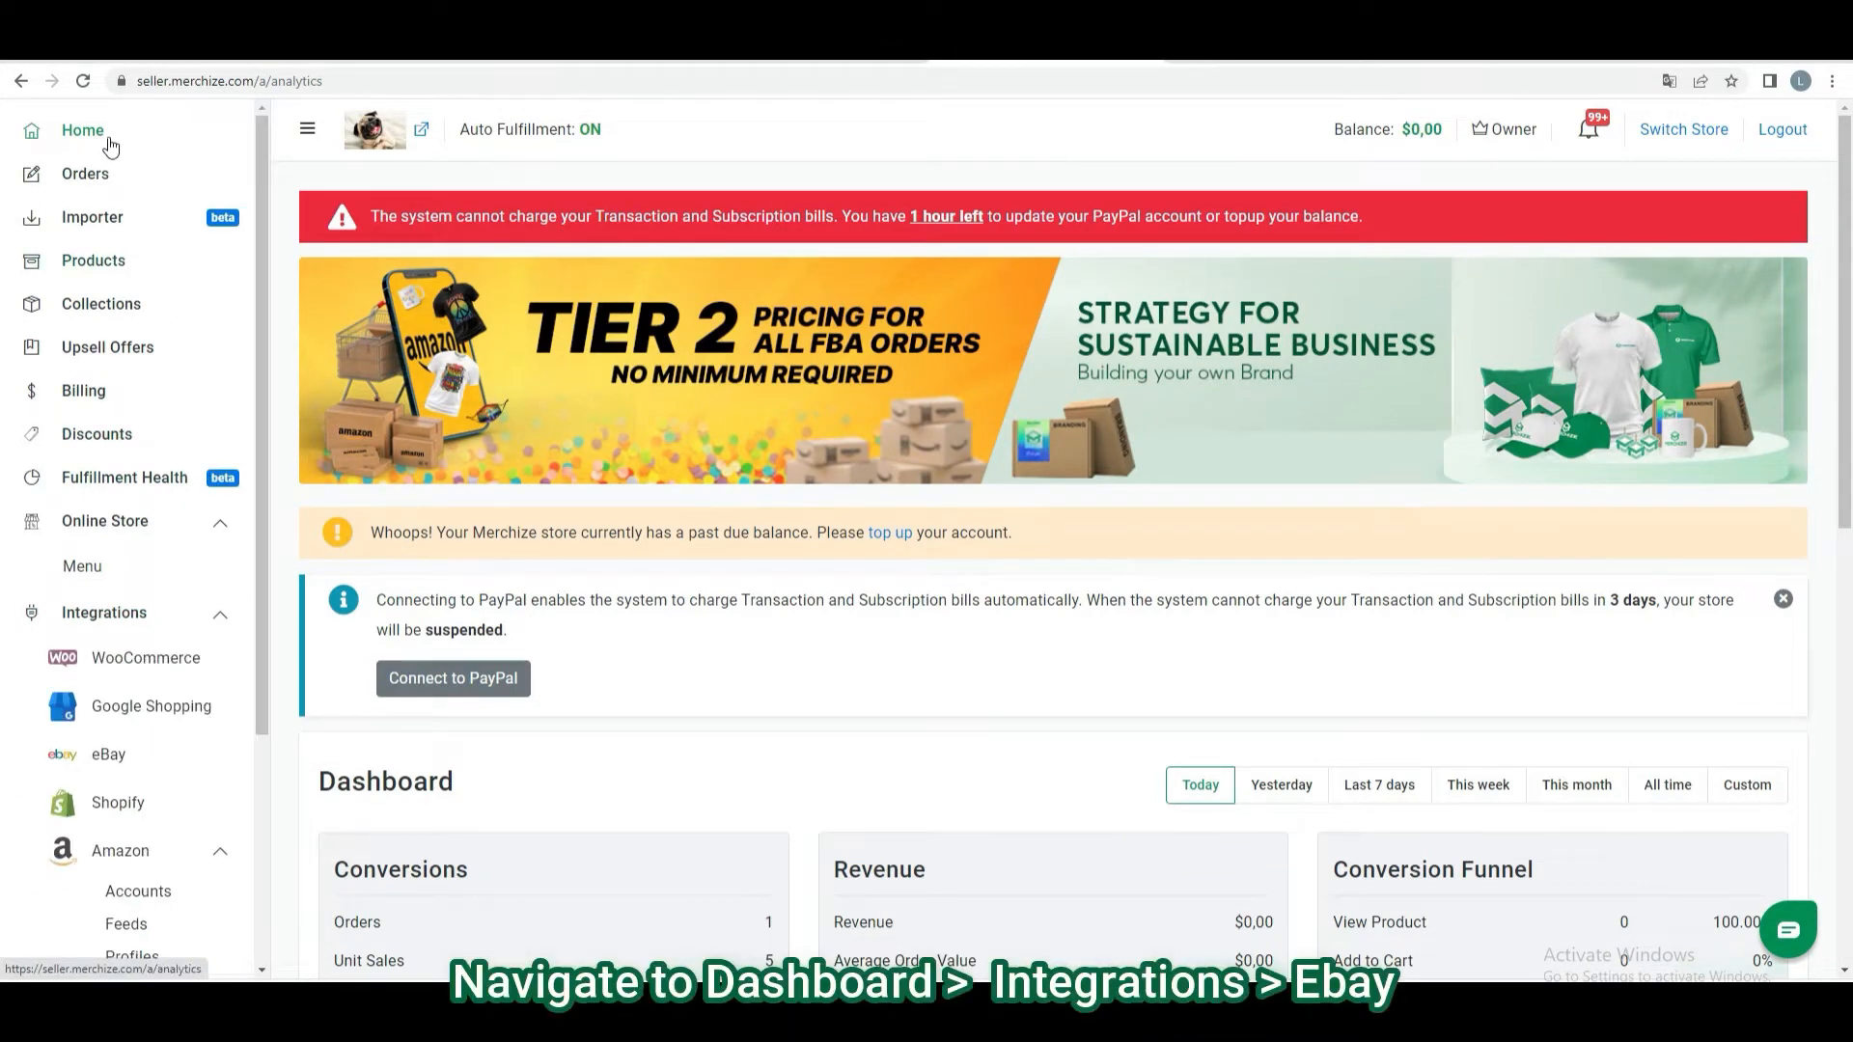
# Agree to the eBay integration documentation and copy the eBay App URL.
pyautogui.scroll(-3)
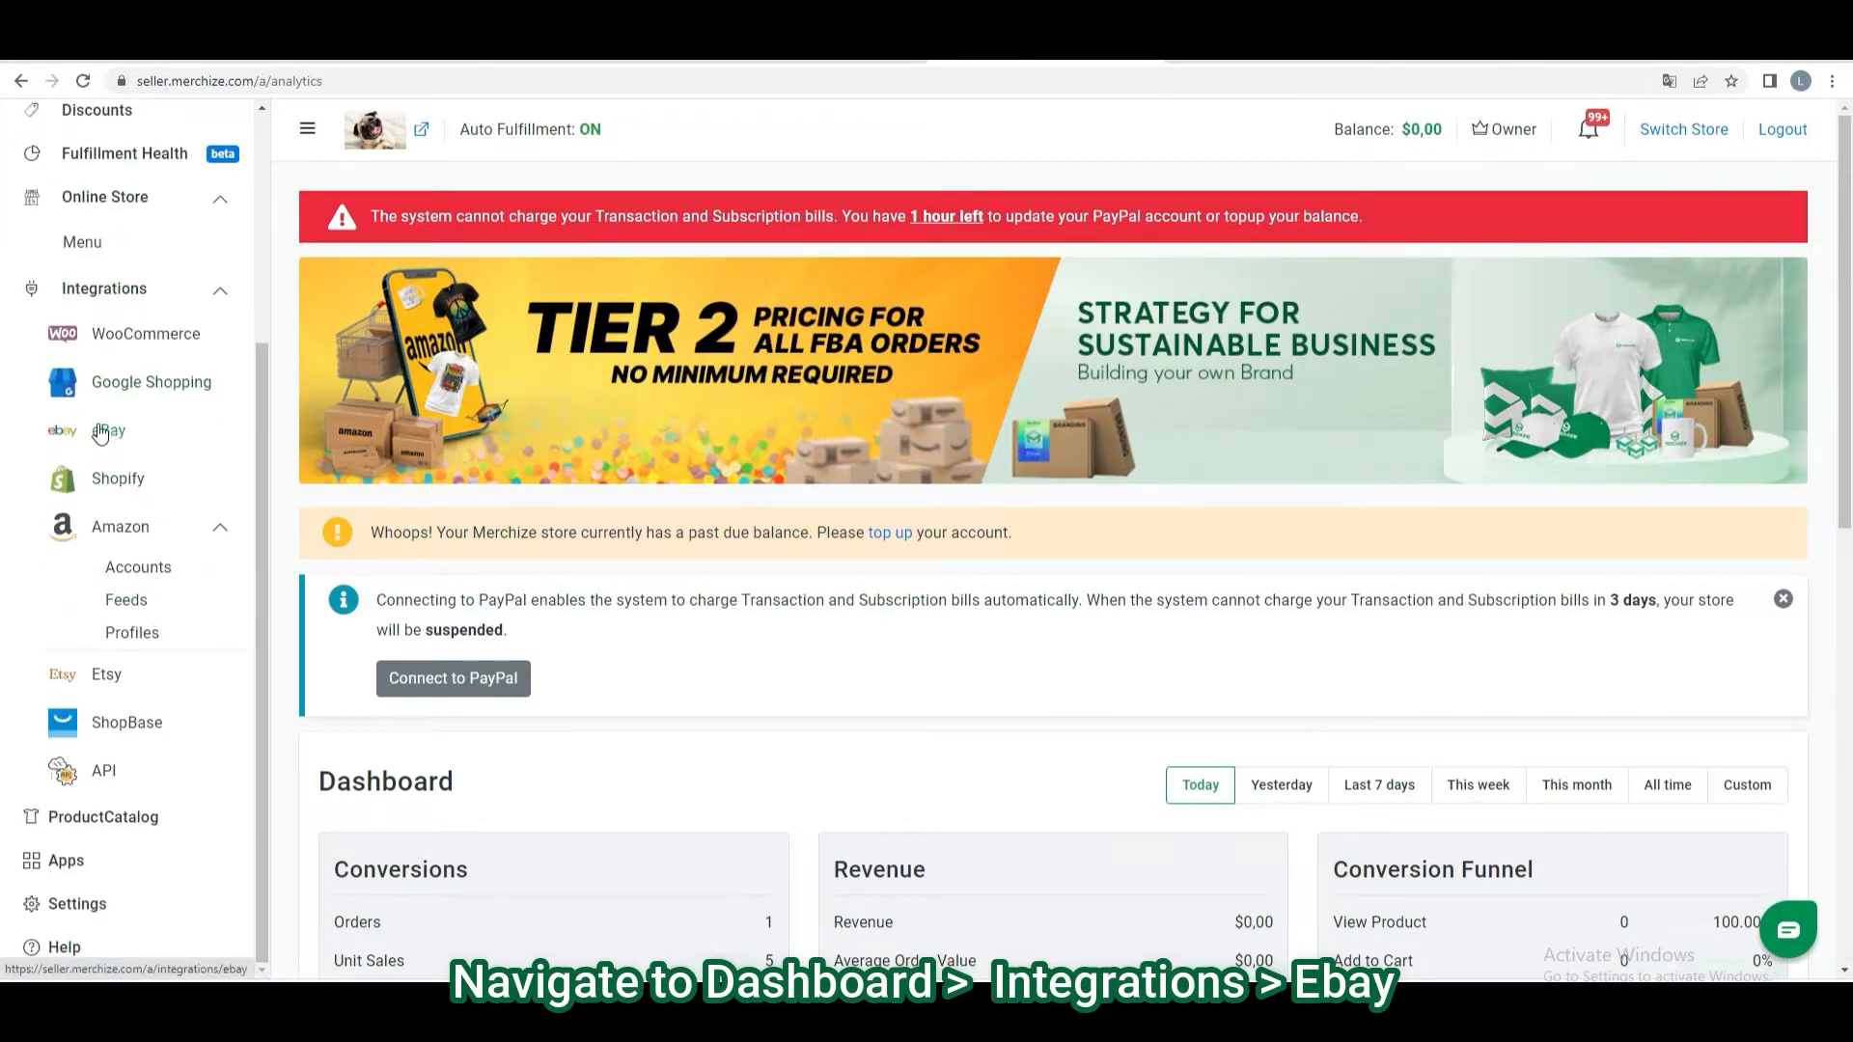
pyautogui.click(108, 431)
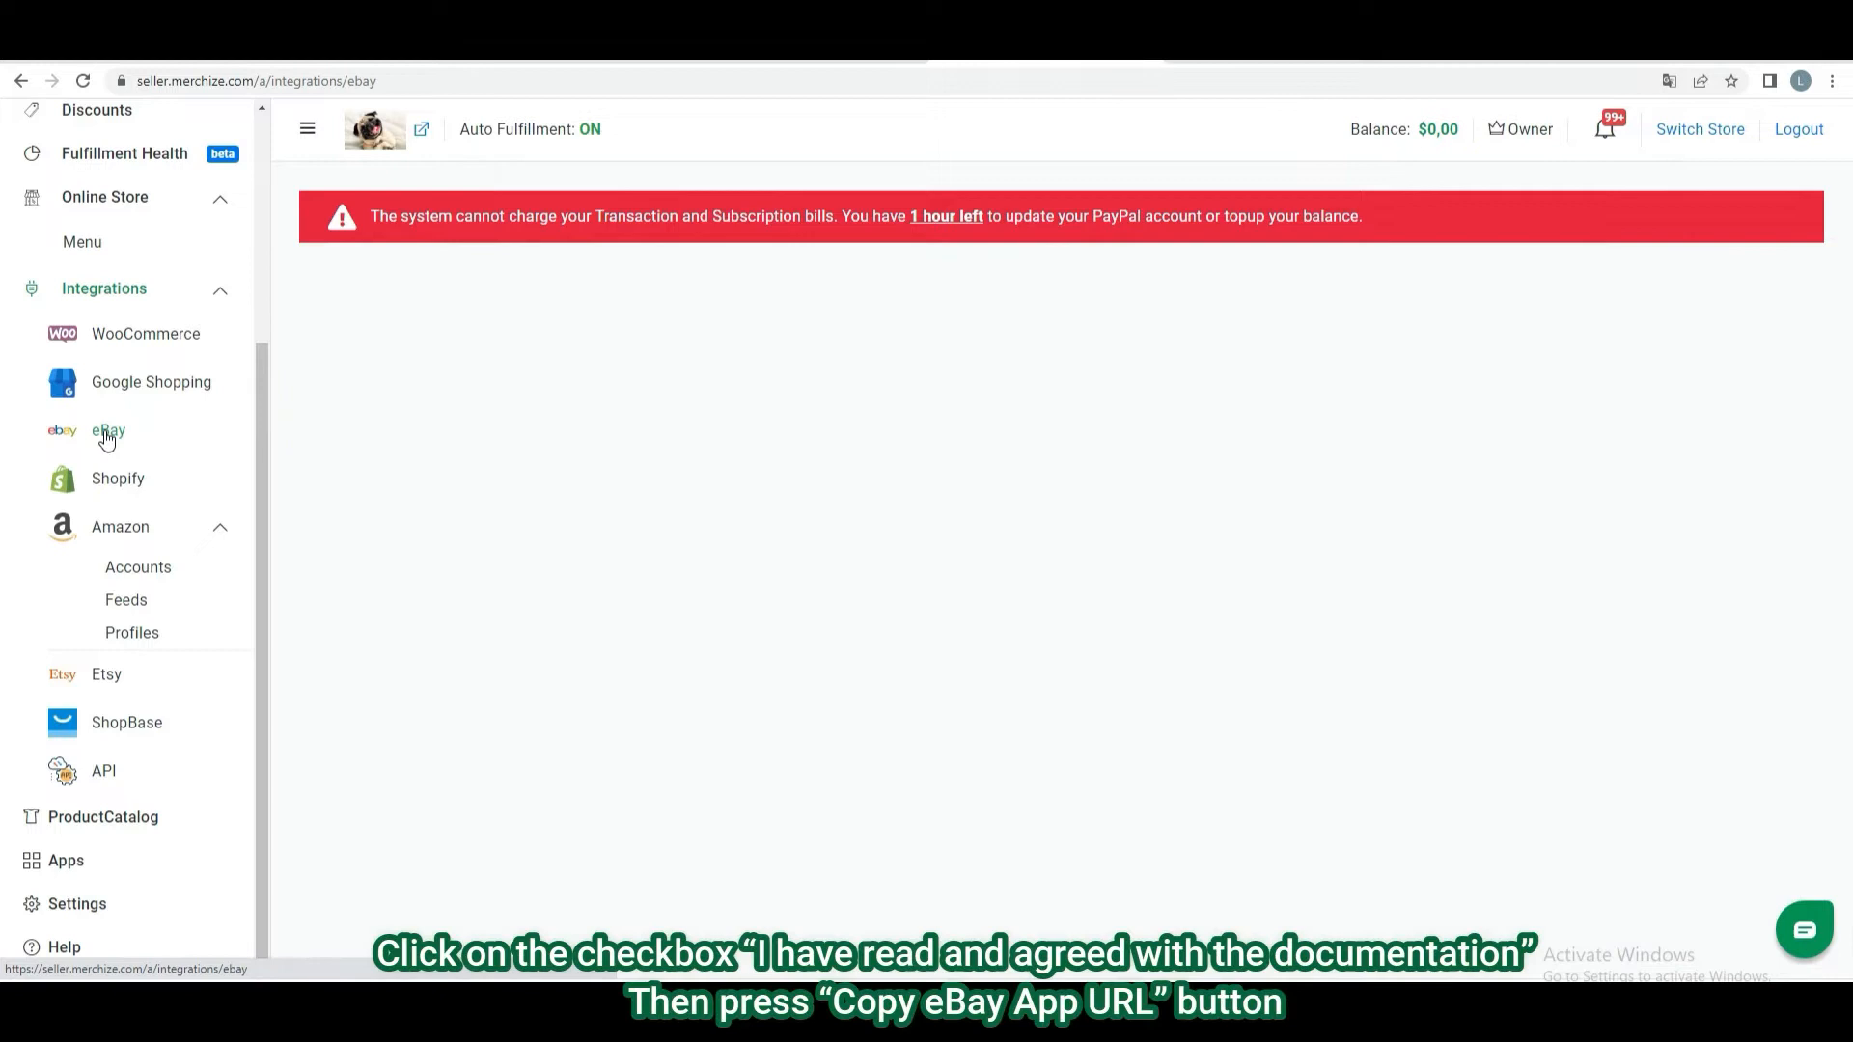
pyautogui.click(108, 430)
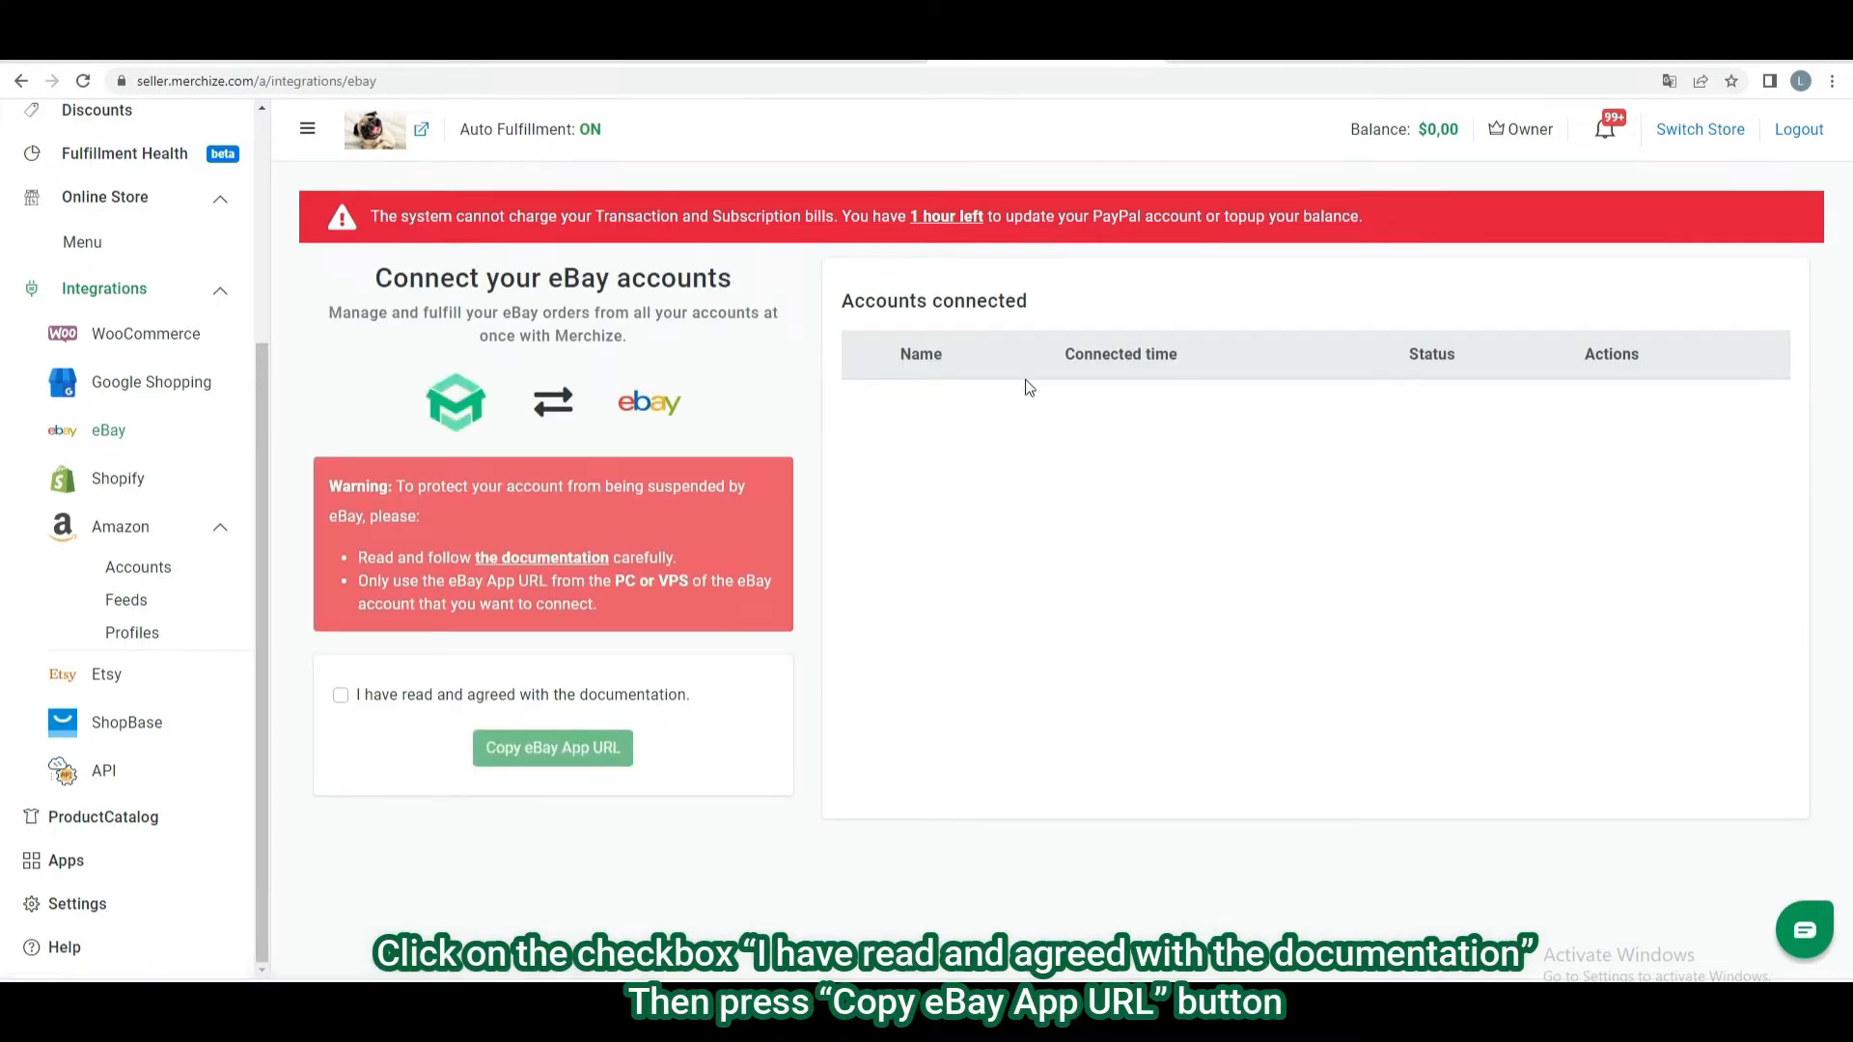
pyautogui.click(340, 695)
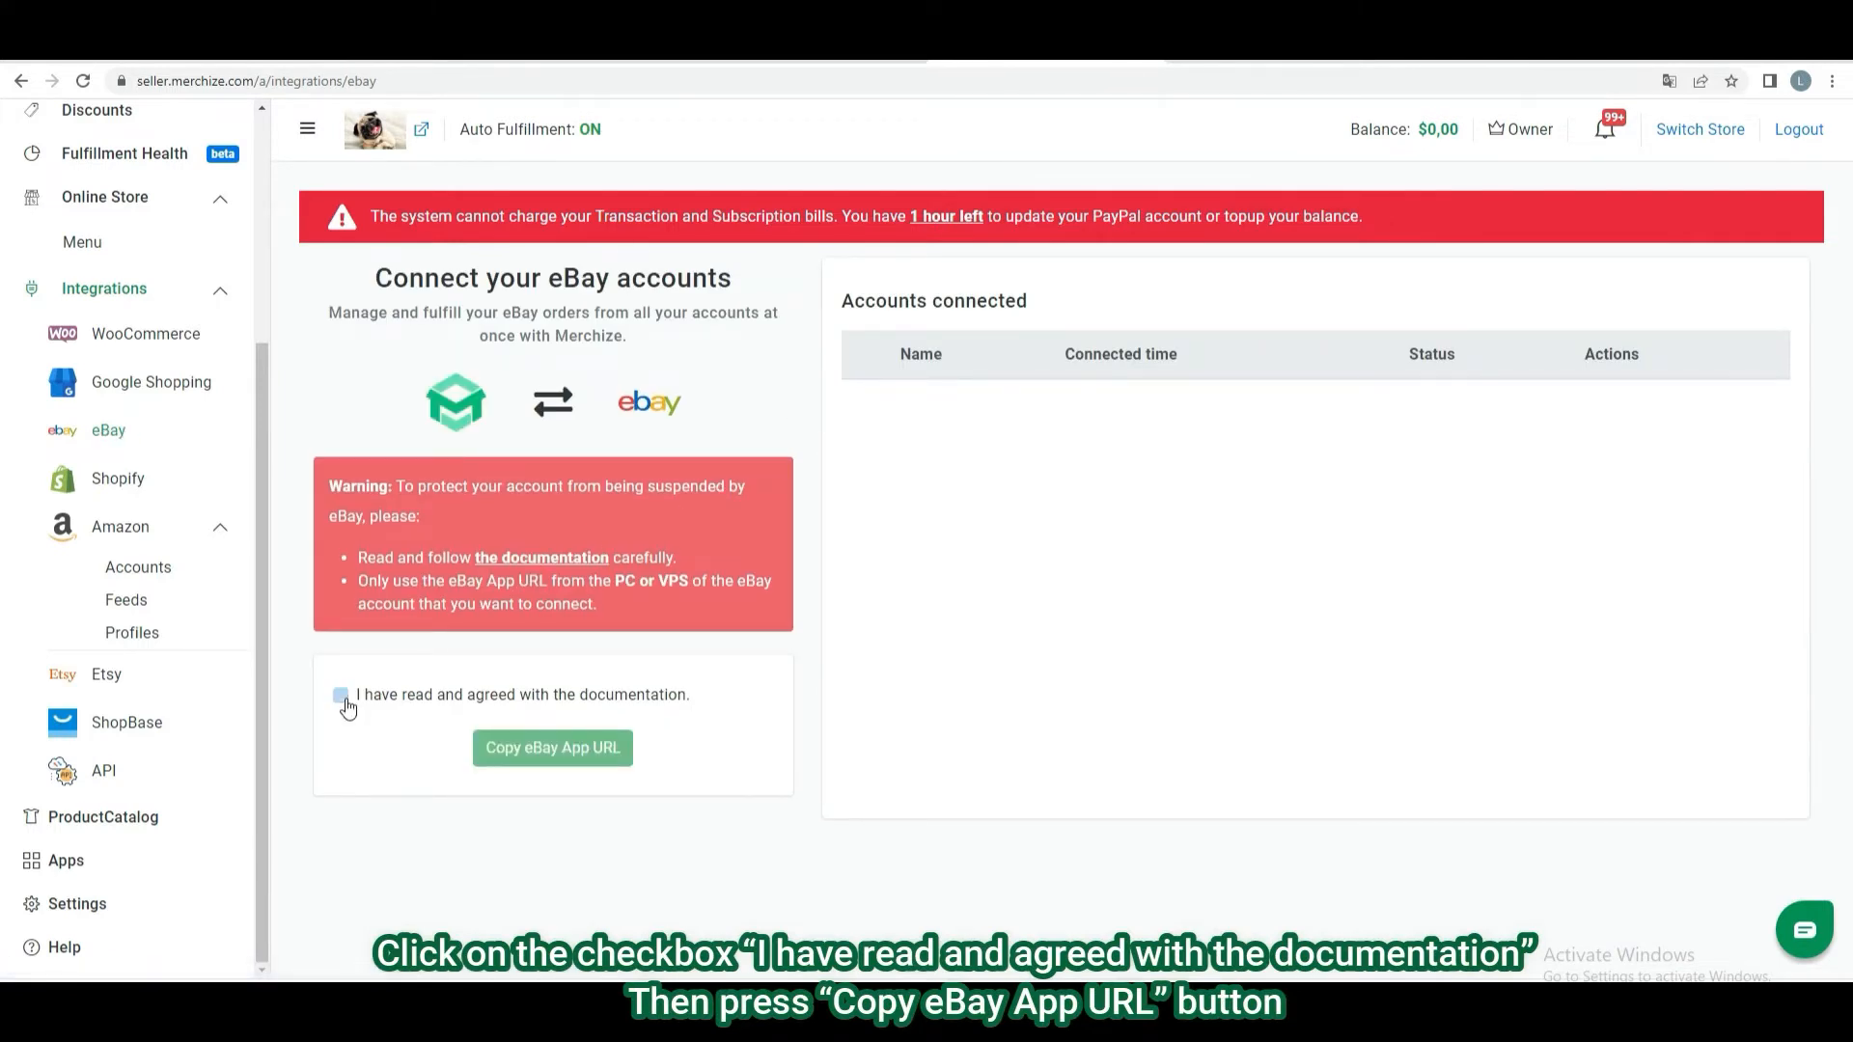
pyautogui.click(340, 695)
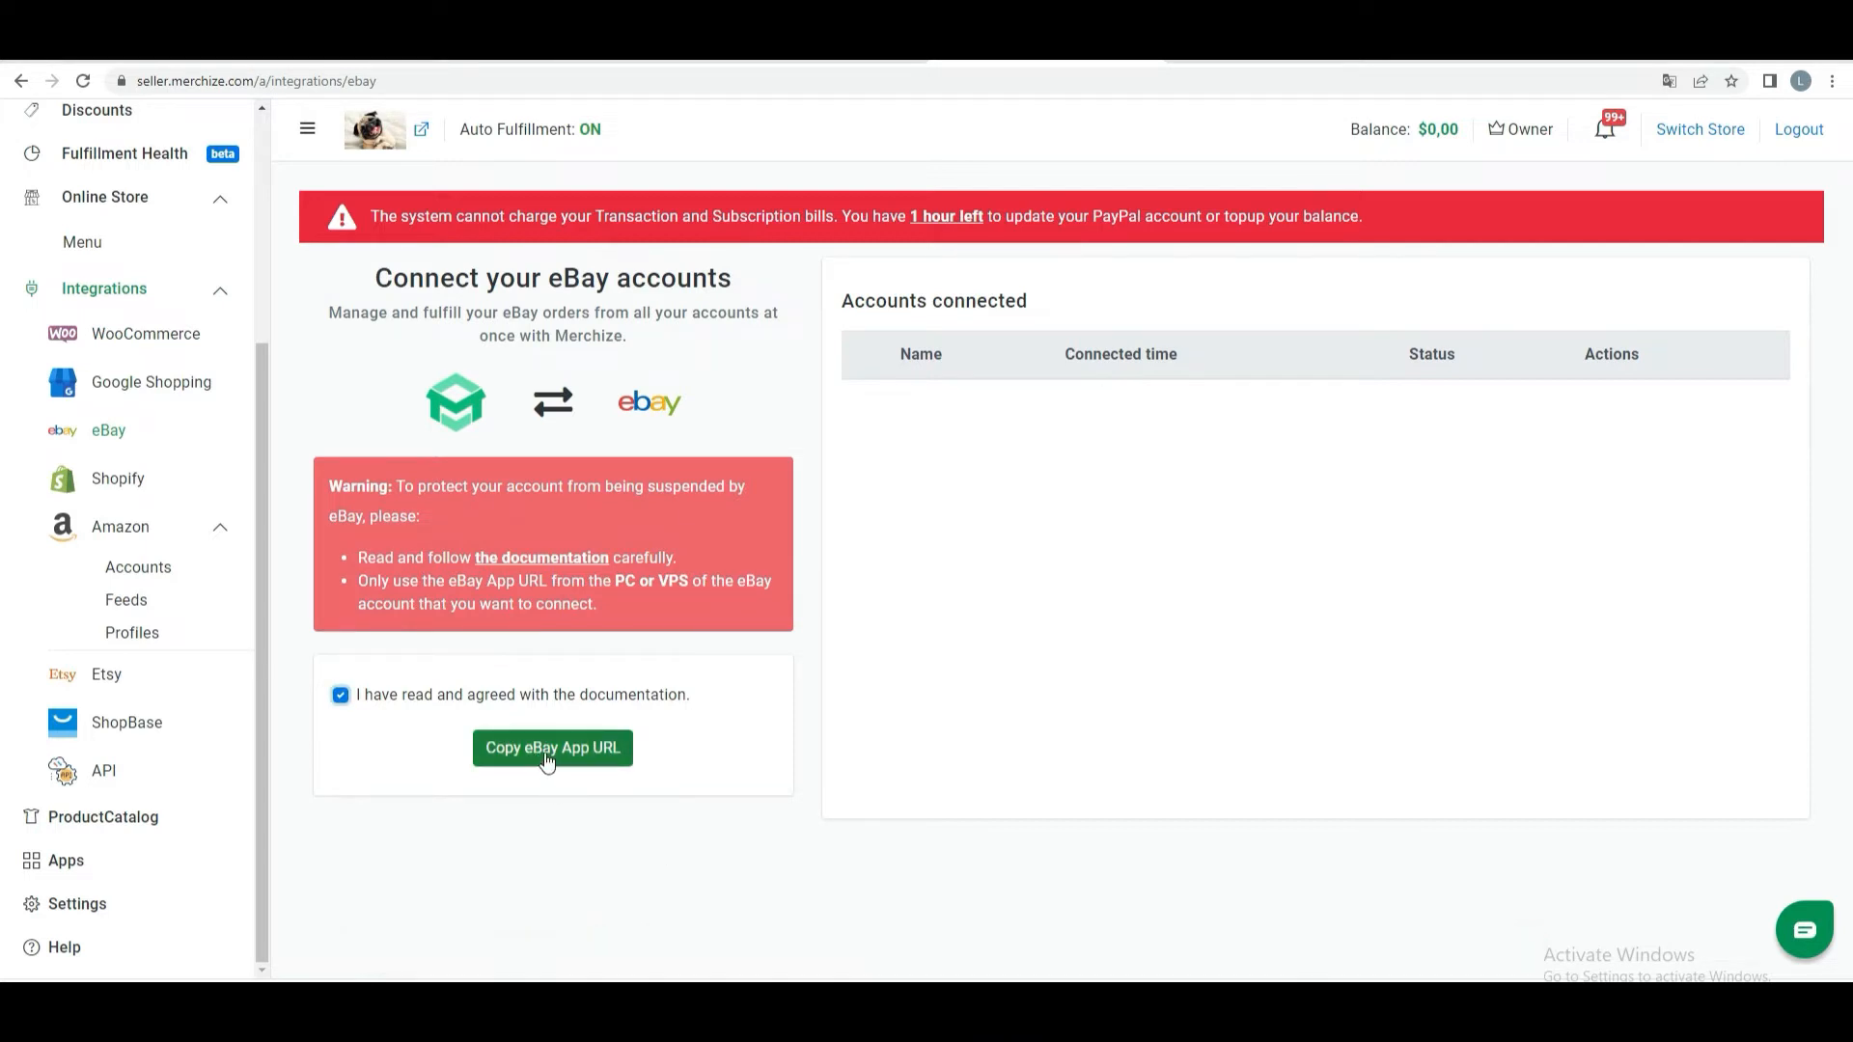
pyautogui.click(552, 747)
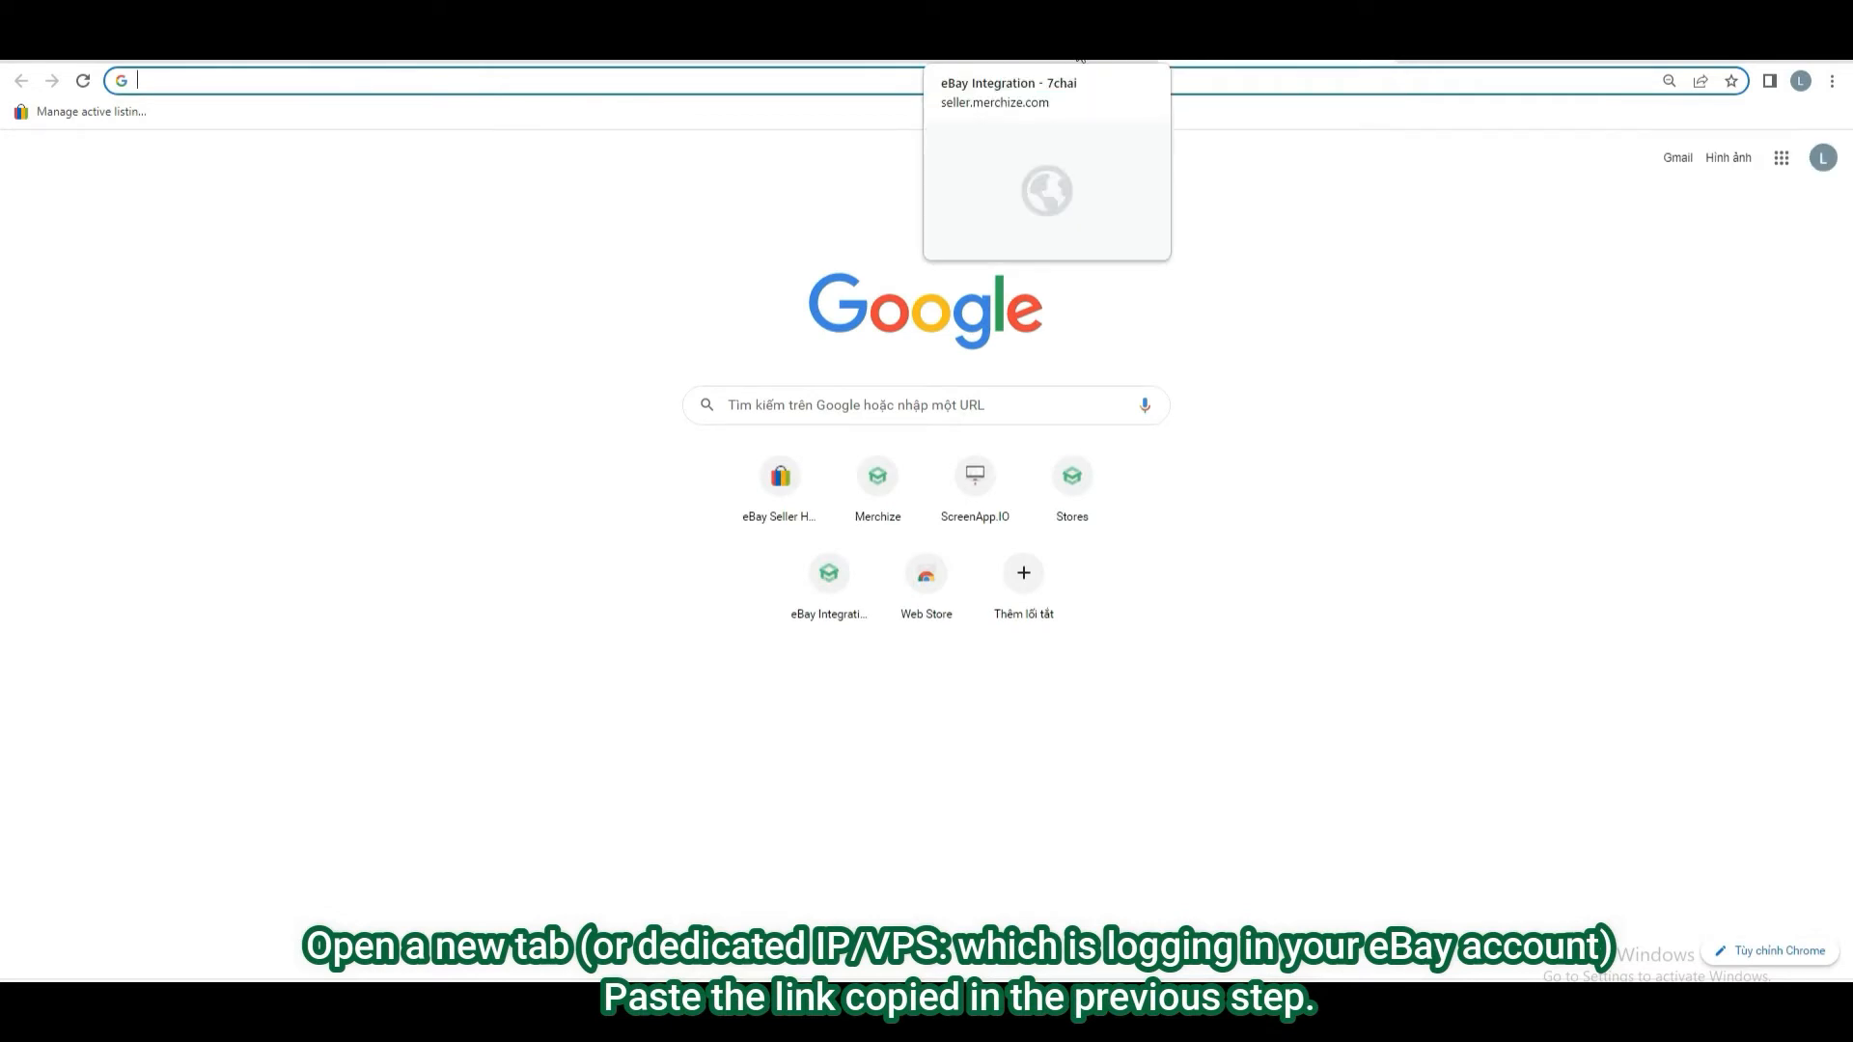
# Paste the copied eBay App URL into a new Chrome tab's address bar.
pyautogui.click(473, 79)
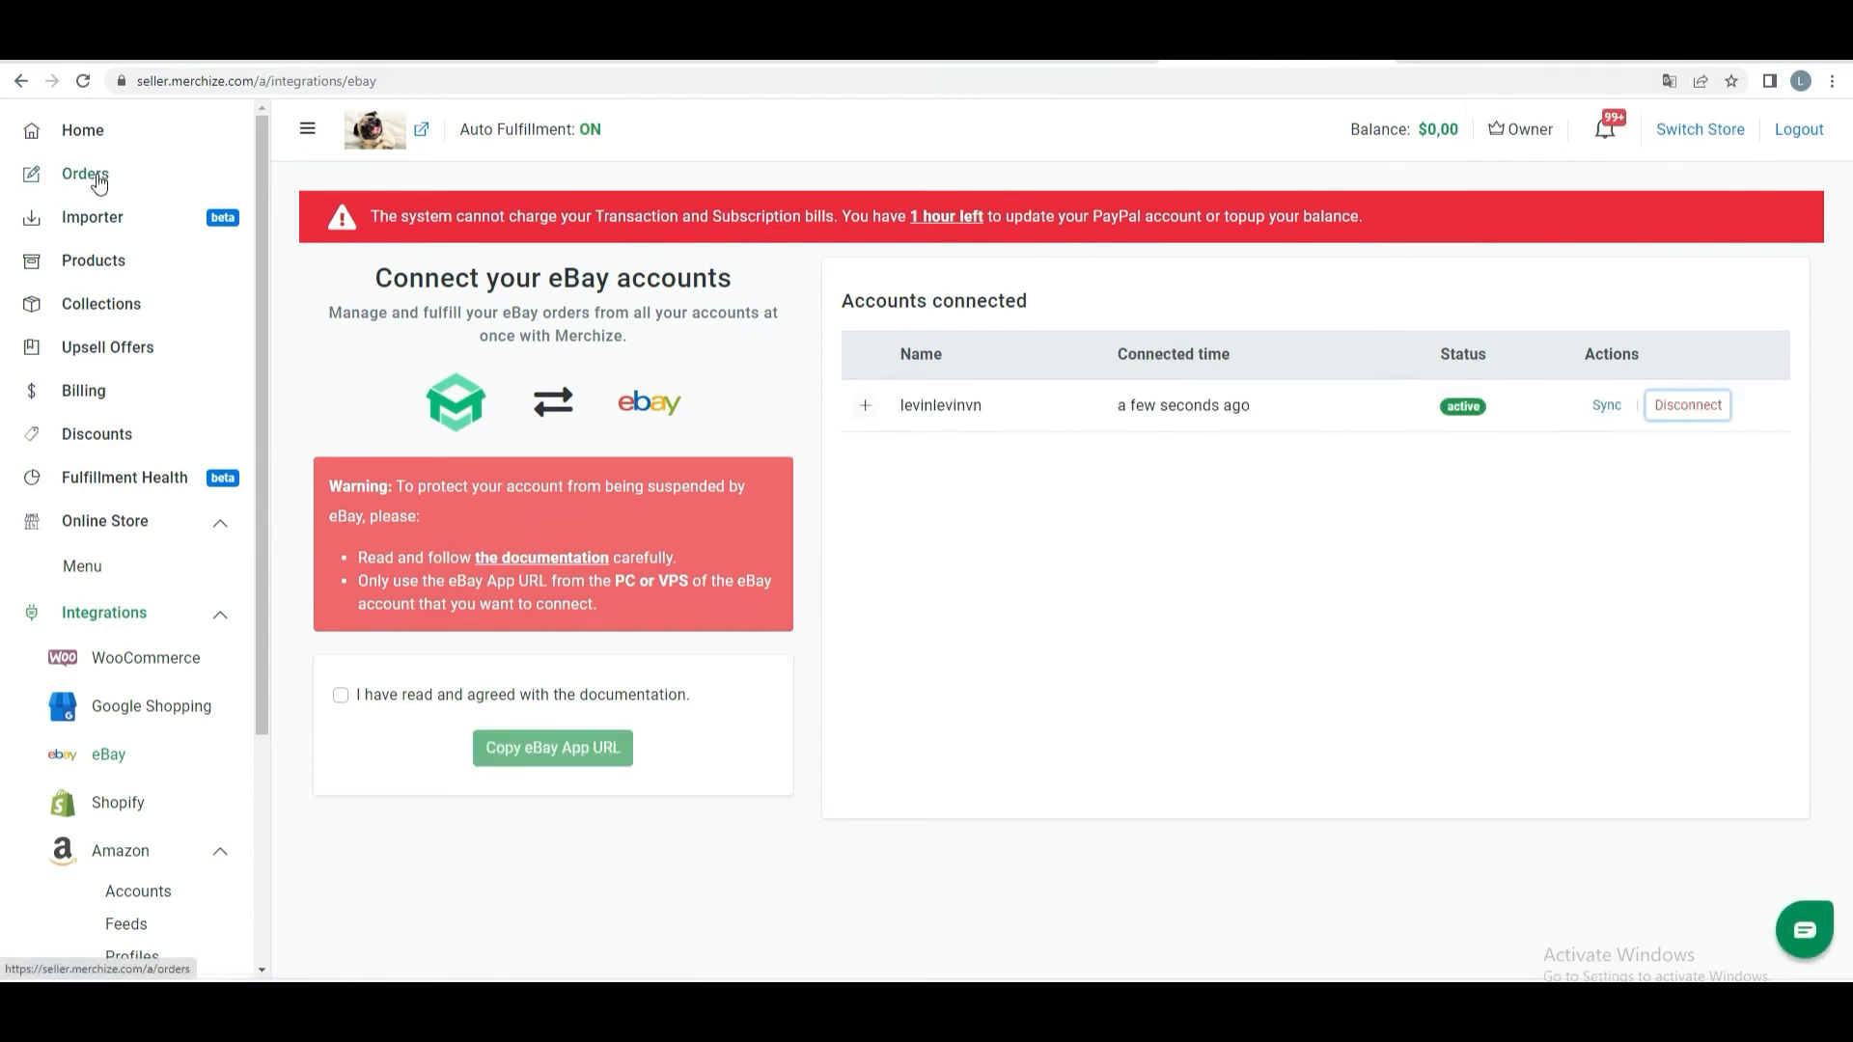
# Go to the Orders page from the sidebar, which shows no orders yet.
pyautogui.click(85, 173)
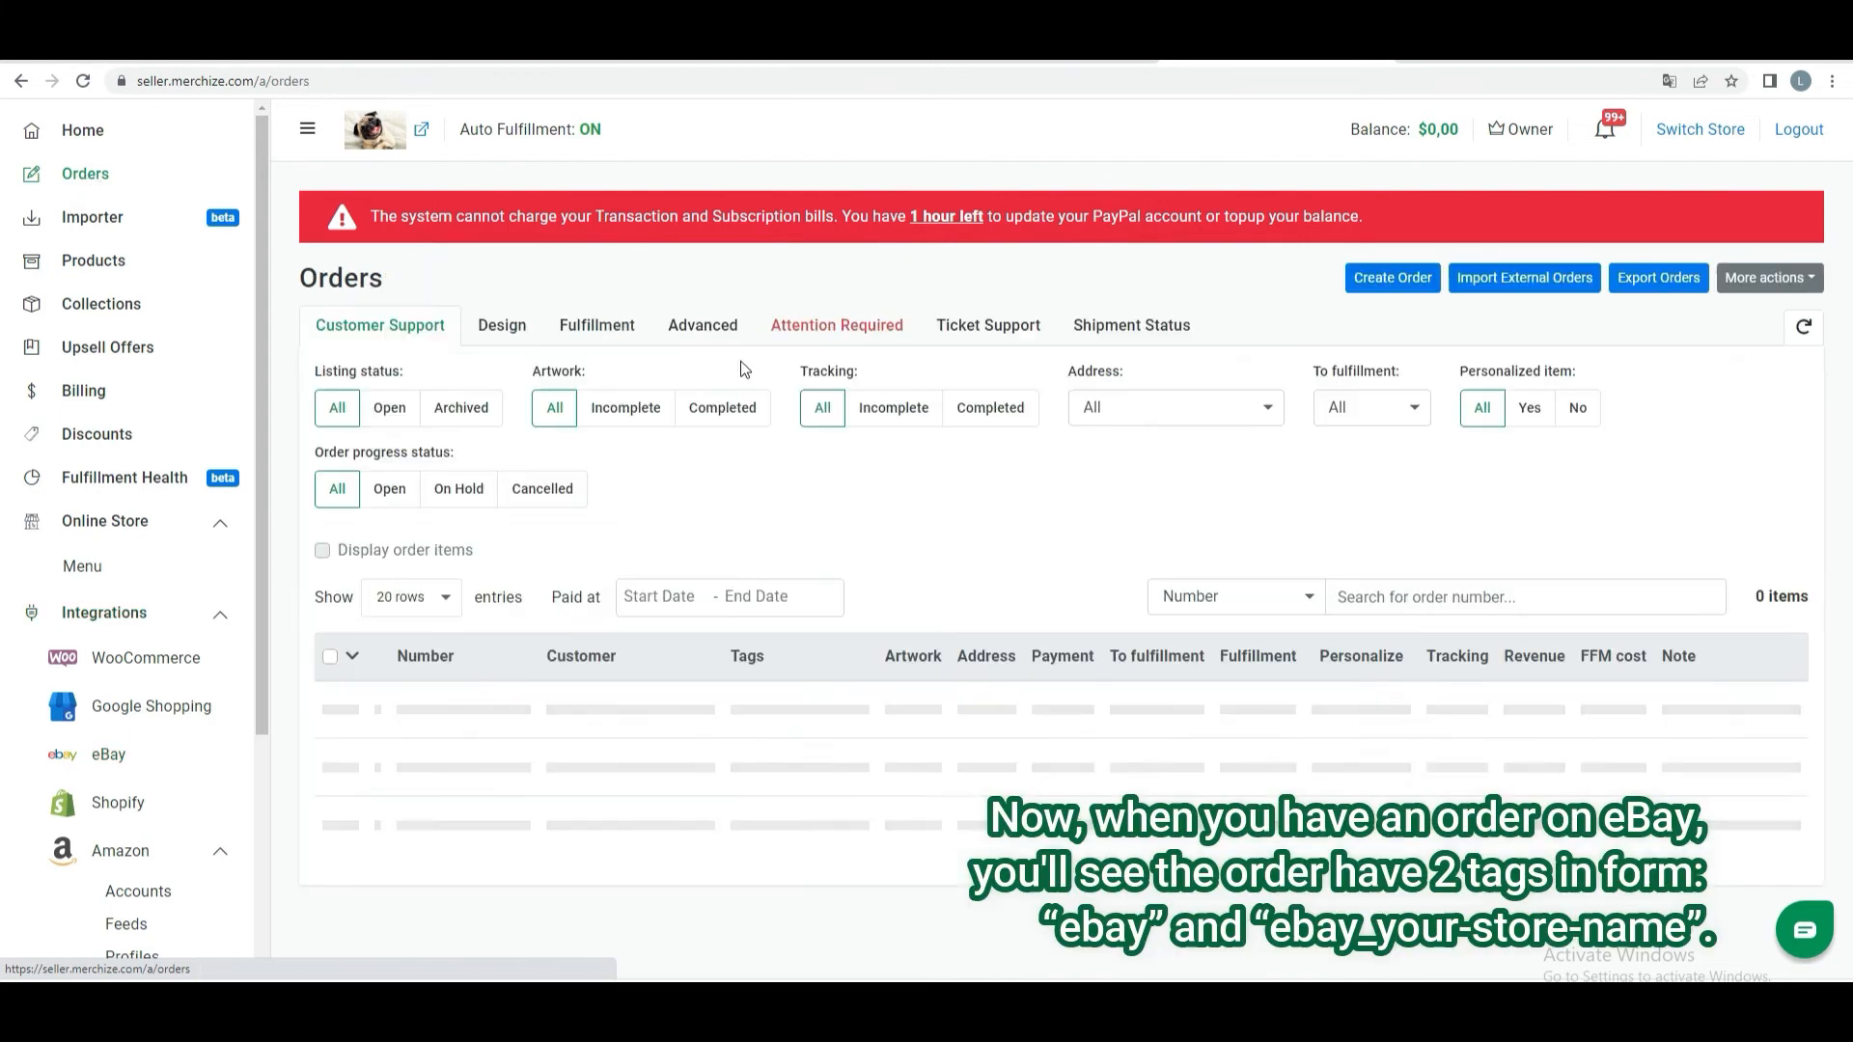